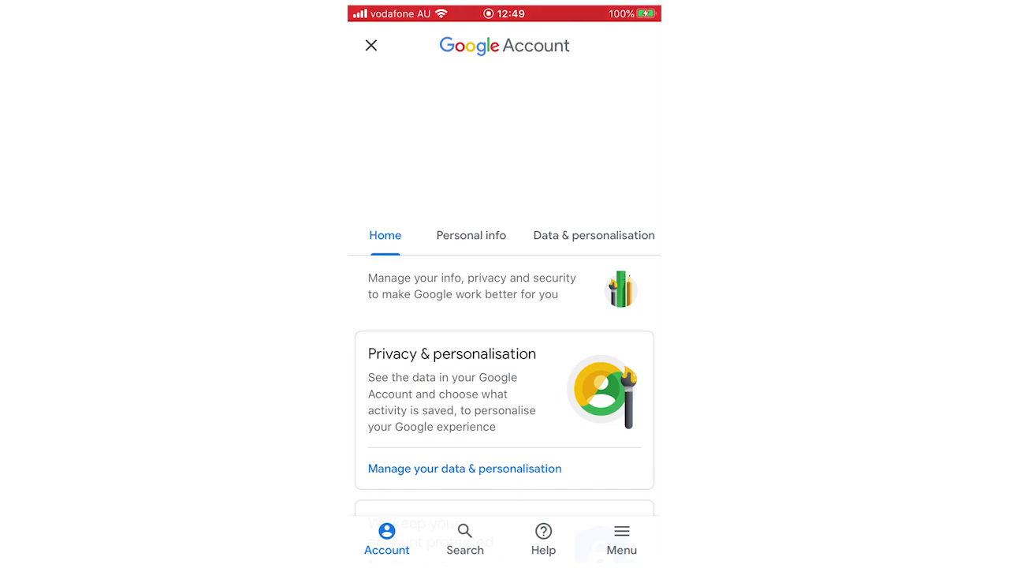
Step: Go to Personal info and reach the Change name form showing First Last
left_click(470, 235)
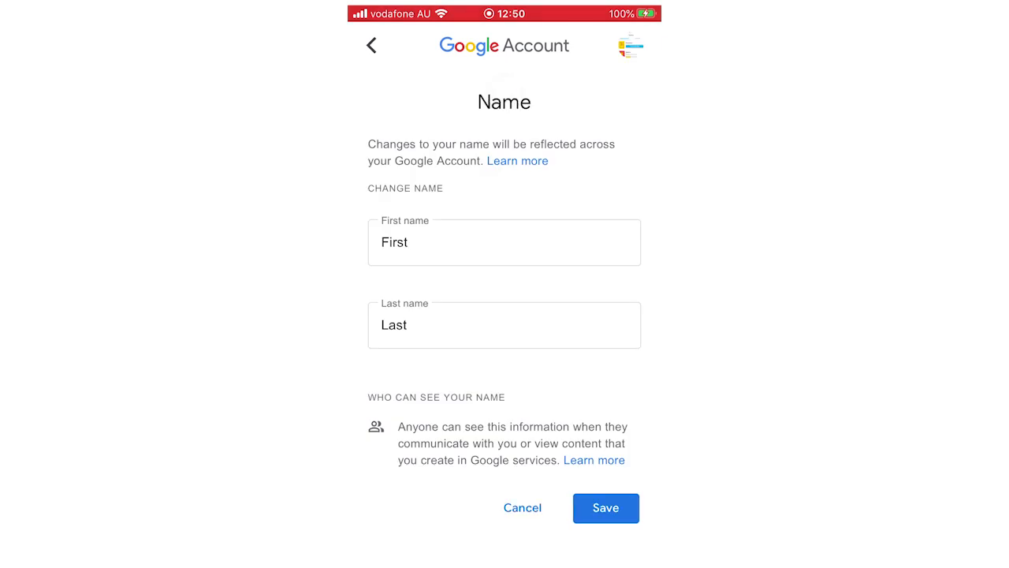
Step: Enter first name 'Subscribe' and last name 'Please', then save the new name
left_click(504, 242)
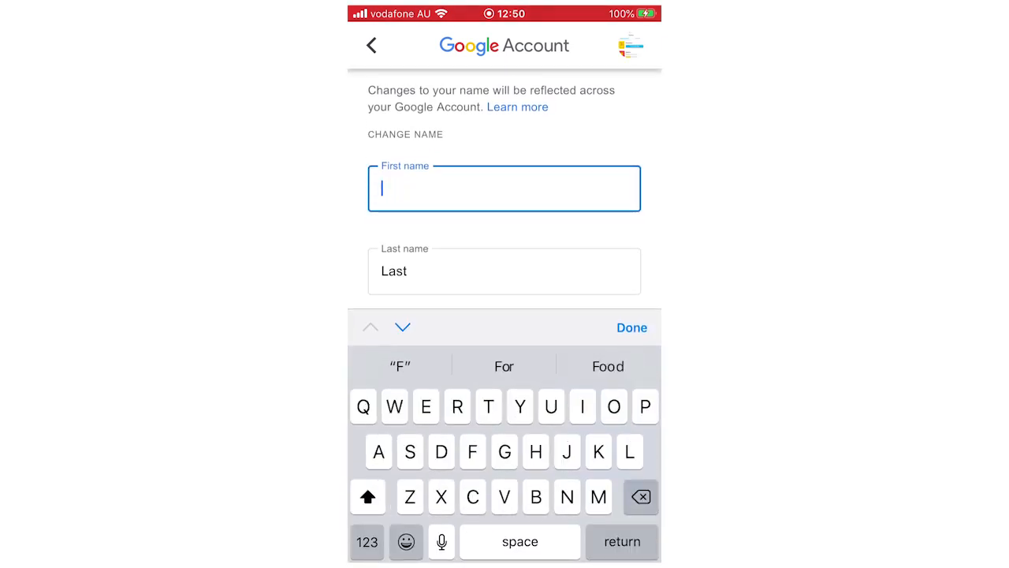
type("Subscribe")
left_click(504, 271)
type("Please")
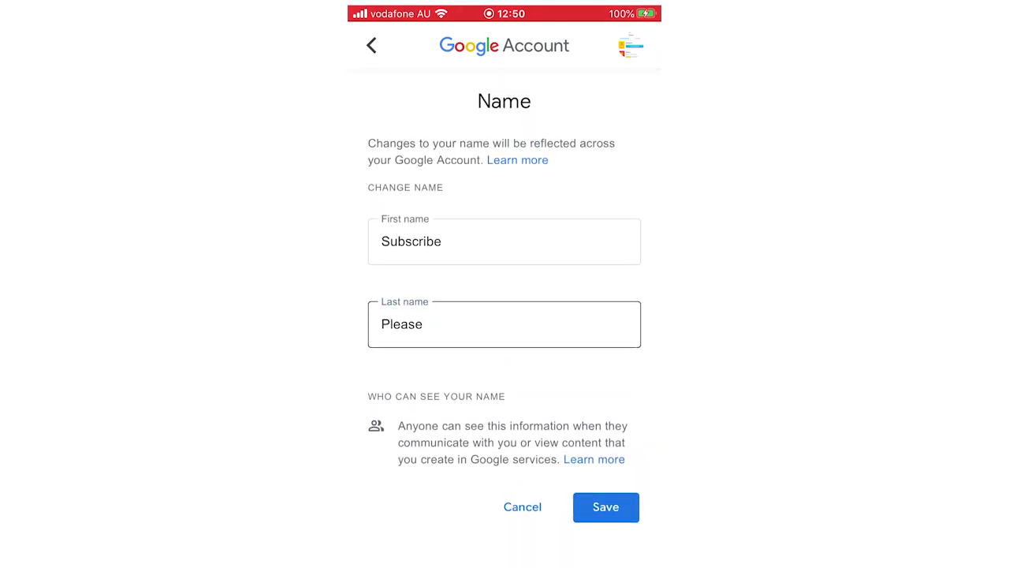
left_click(606, 508)
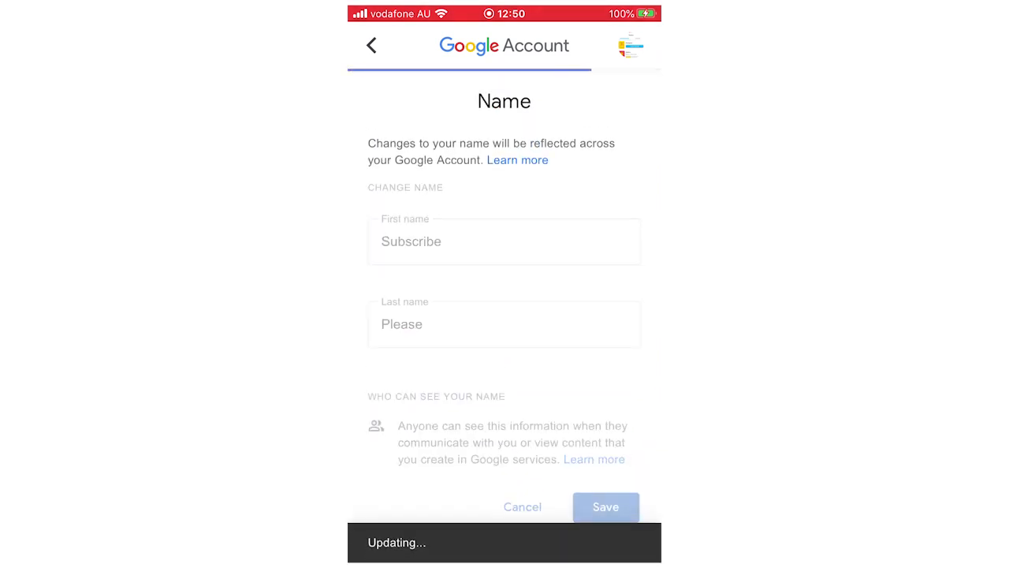
left_click(605, 506)
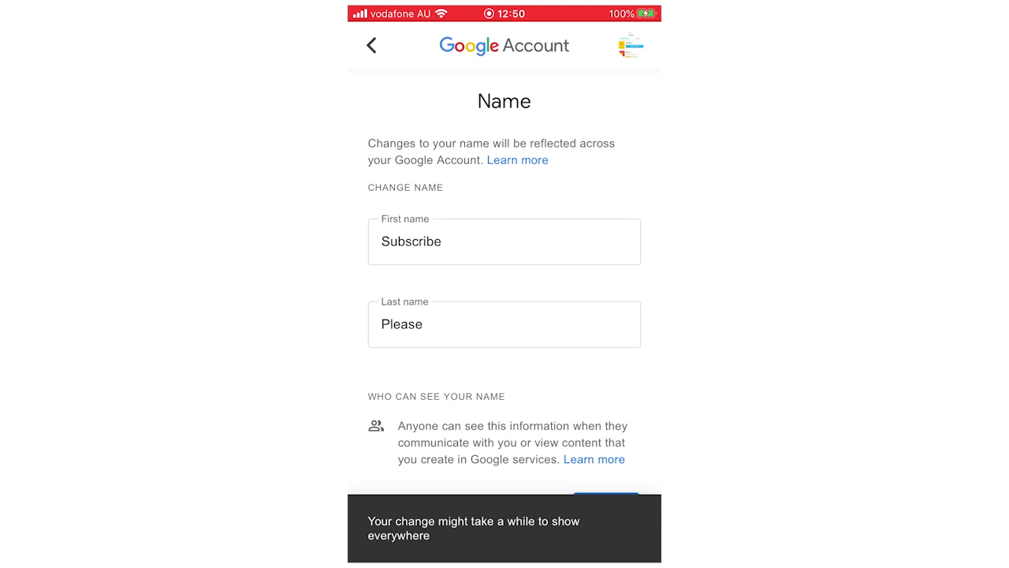